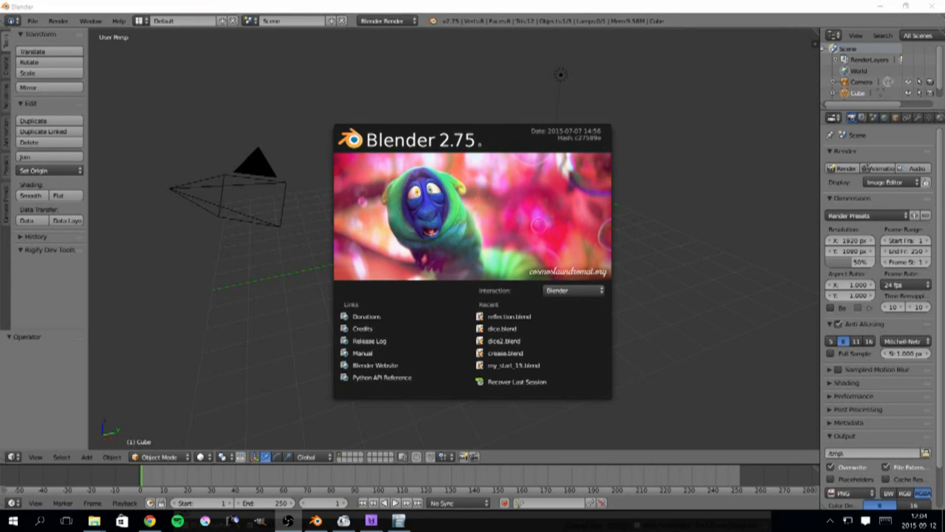
pyautogui.moveTo(200, 307)
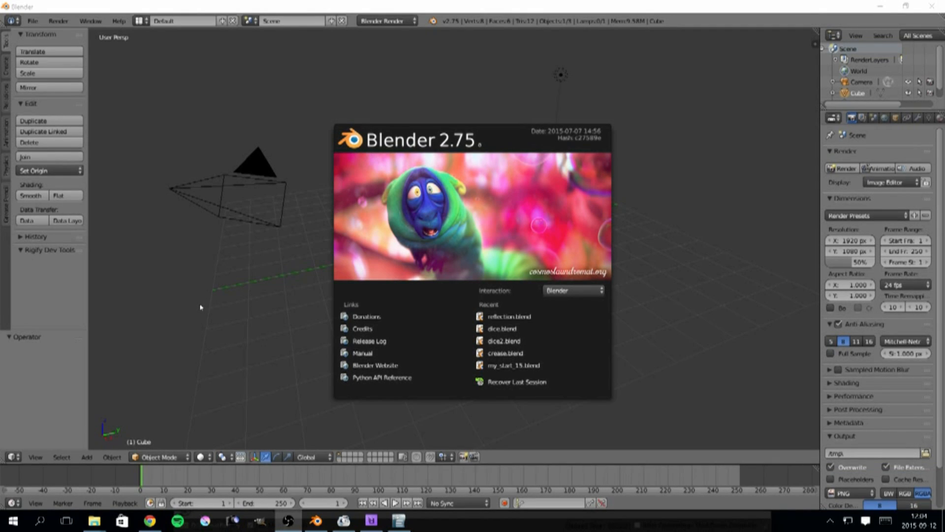
pyautogui.moveTo(156, 310)
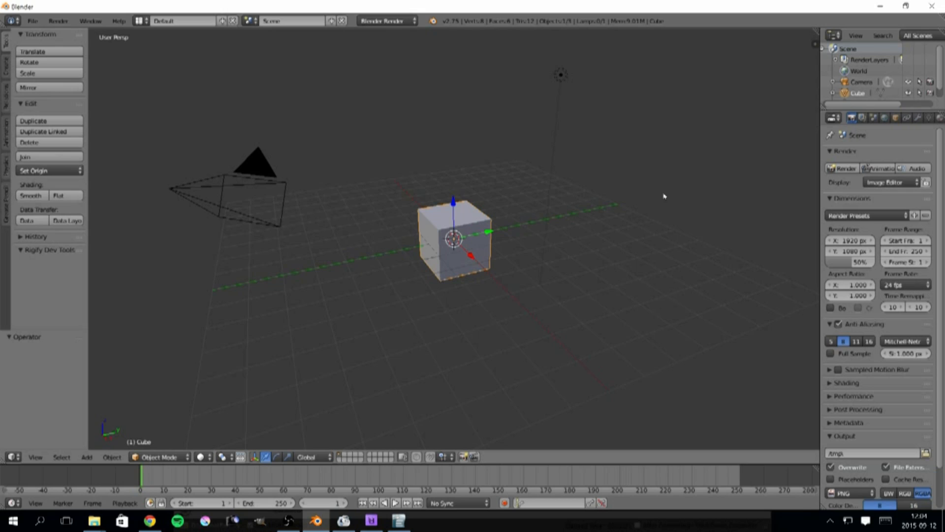
pyautogui.moveTo(817, 151)
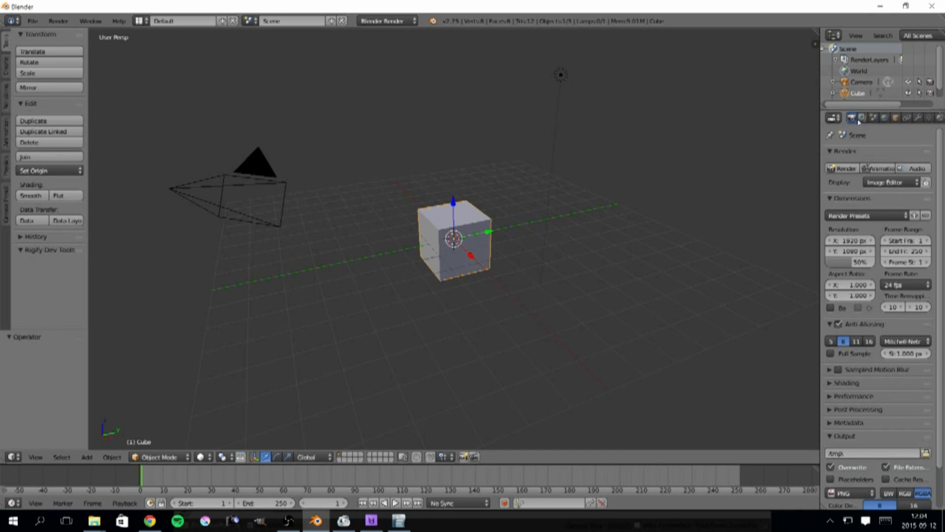
# - Add a Mirror modifier to the default cube from the Modifiers tab
pyautogui.click(916, 118)
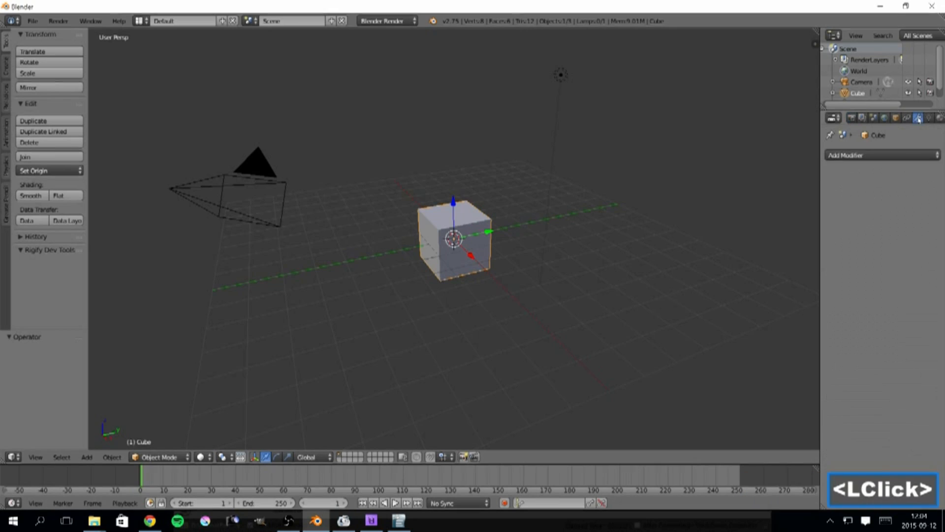
pyautogui.click(881, 155)
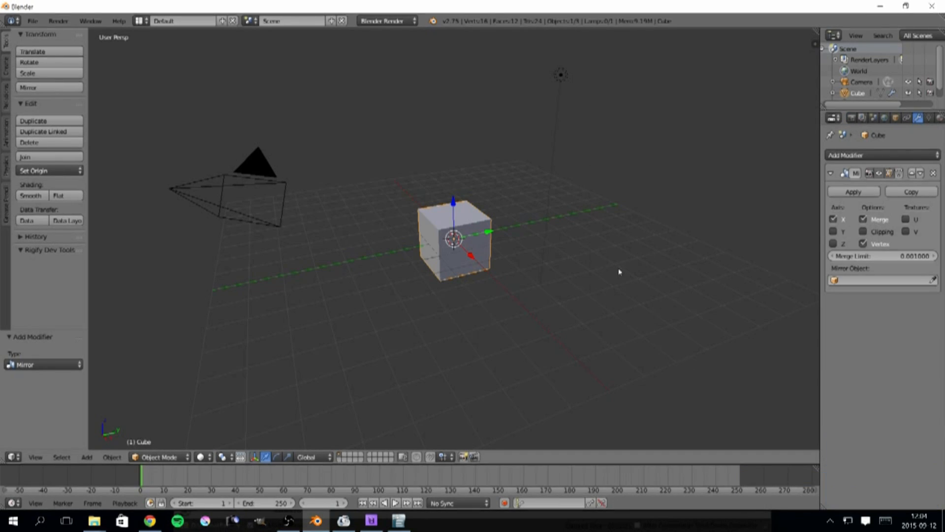
pyautogui.moveTo(448, 263)
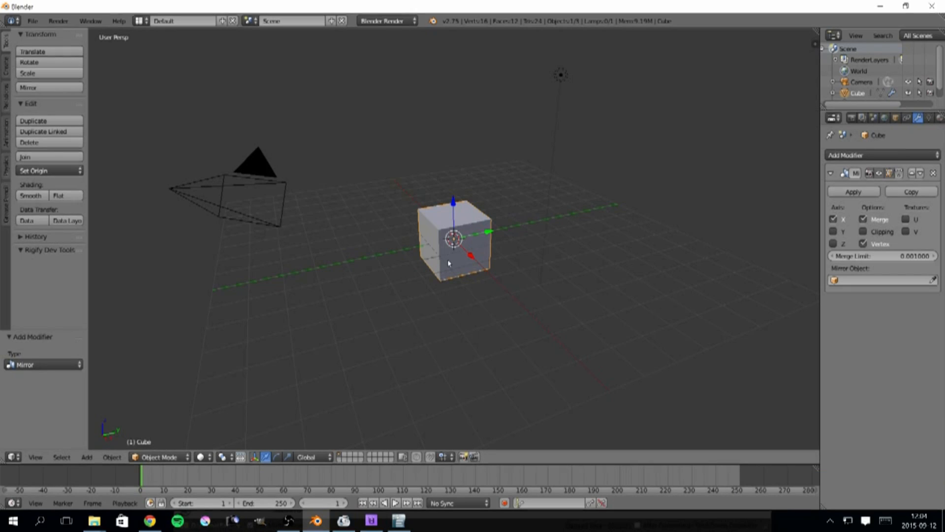
# - Zoom in and back out to inspect the mirrored cube
pyautogui.scroll(3)
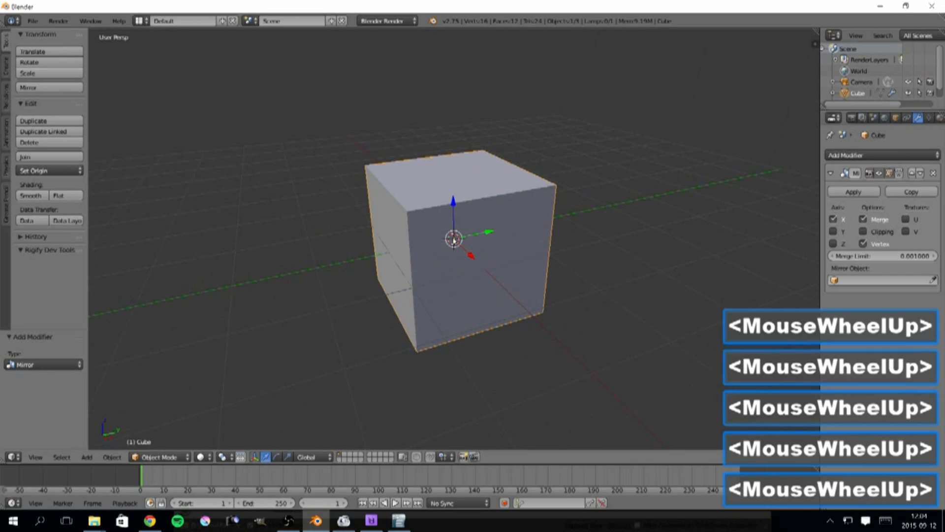
pyautogui.scroll(3)
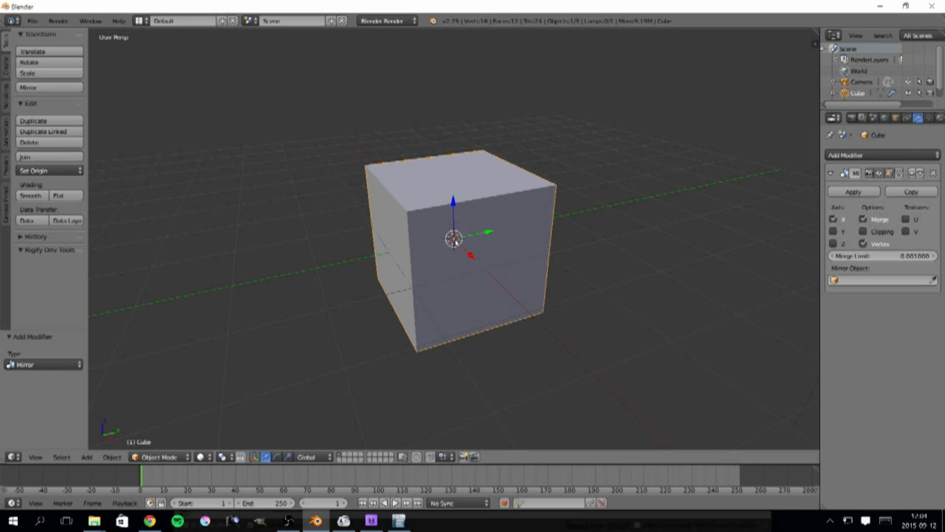
pyautogui.scroll(-3)
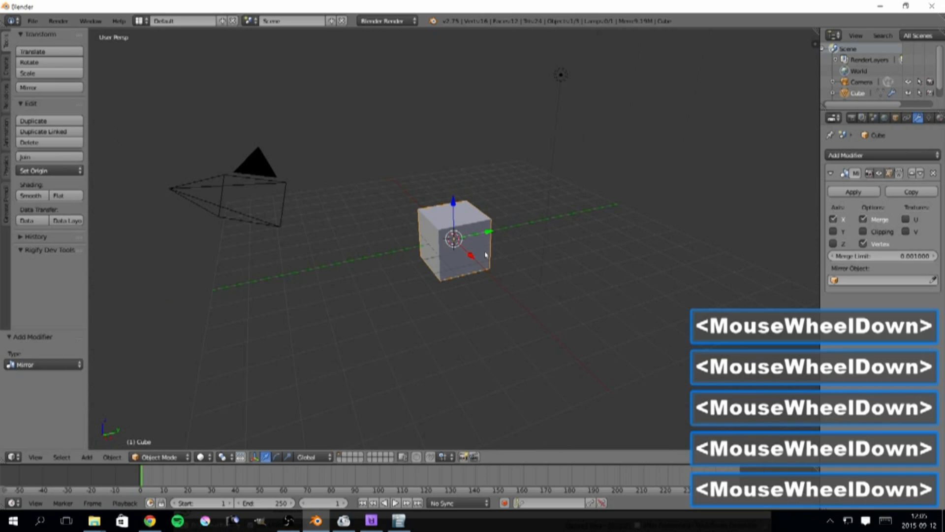
pyautogui.scroll(-3)
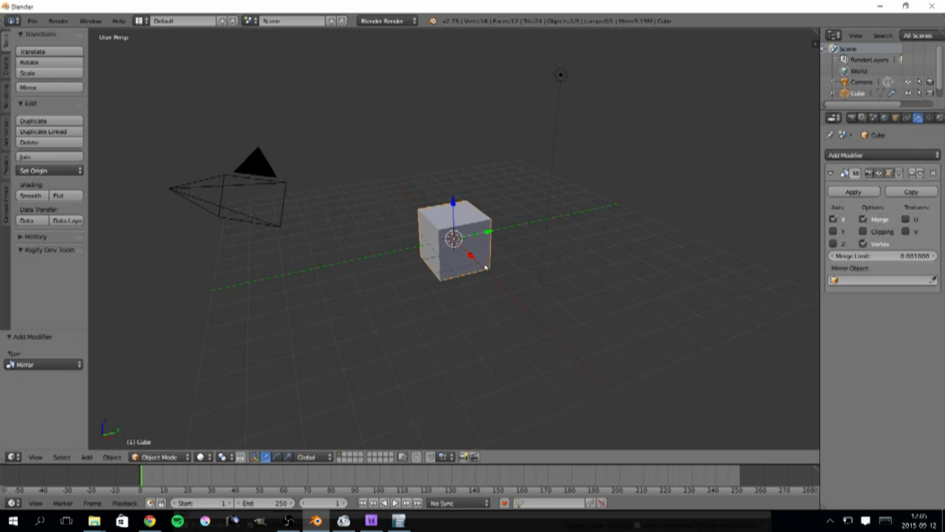
pyautogui.moveTo(475, 269)
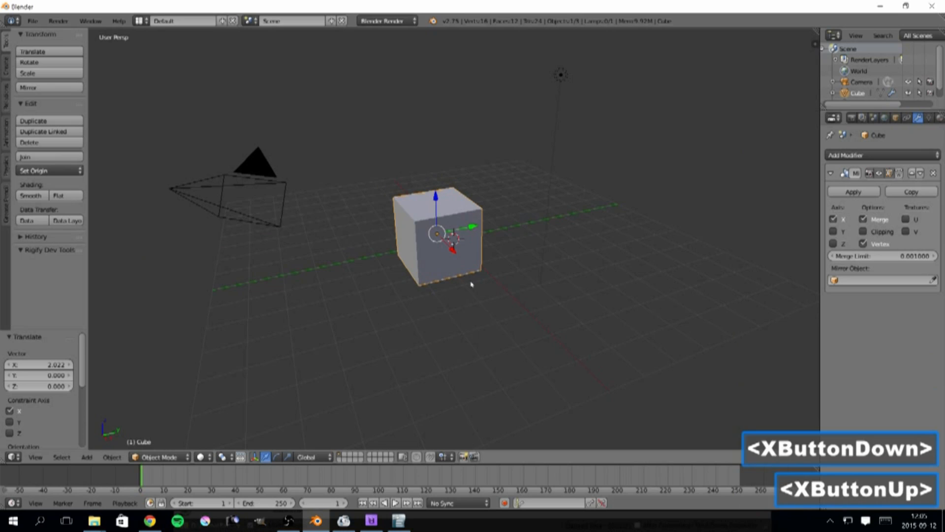
# - Undo the object move, enter Edit Mode and offset the cube mesh along X
pyautogui.press('ctrl+z')
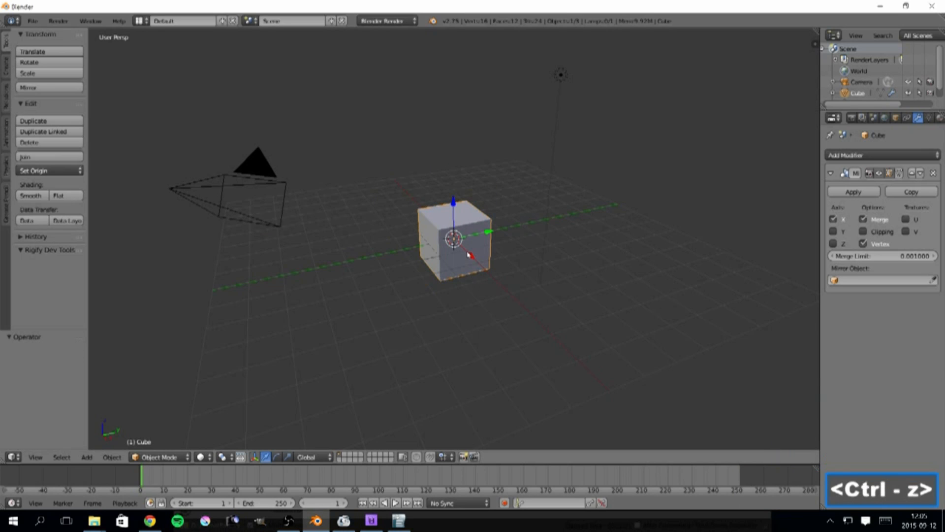
pyautogui.press('ctrl+z')
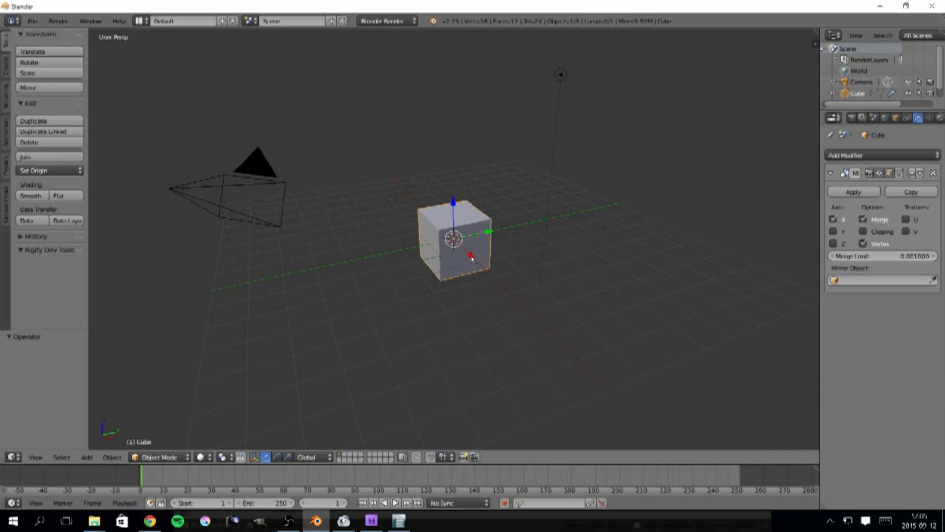
pyautogui.press('Tab')
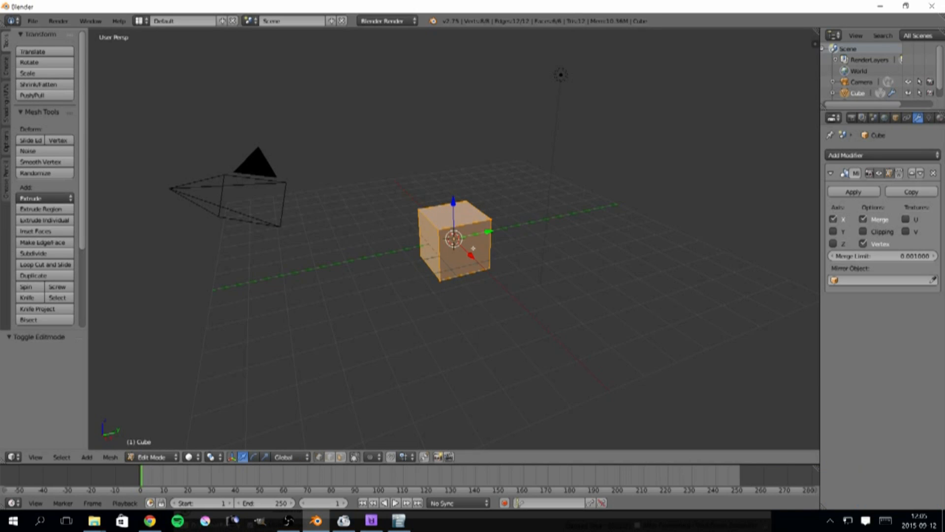
pyautogui.moveTo(472, 248)
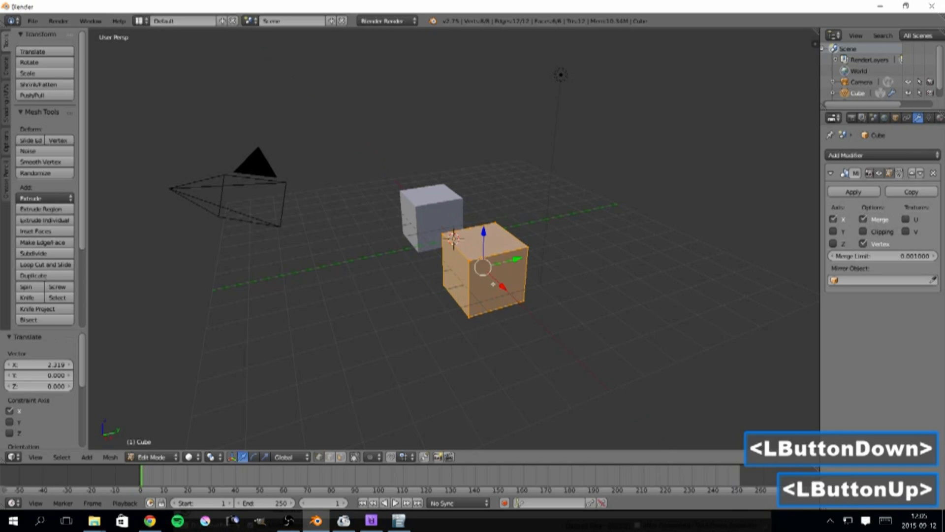
pyautogui.click(492, 284)
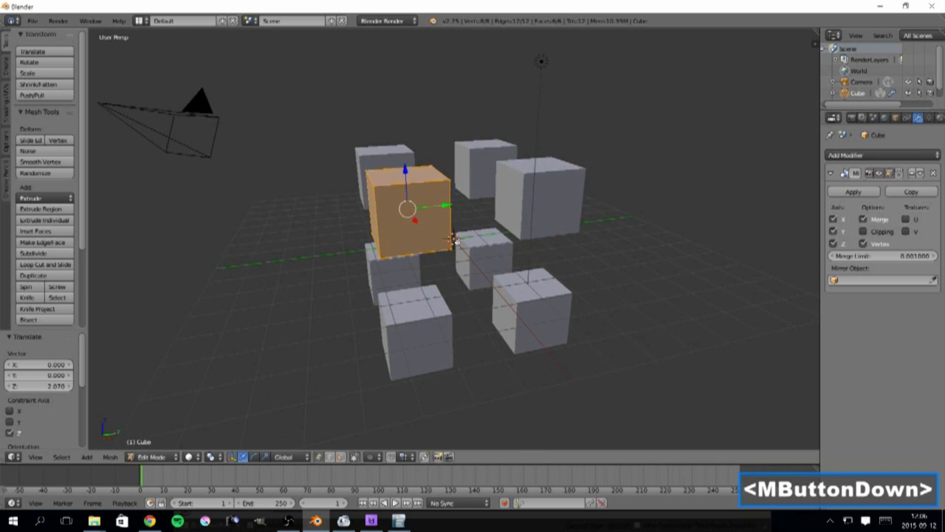
pyautogui.moveTo(449, 240)
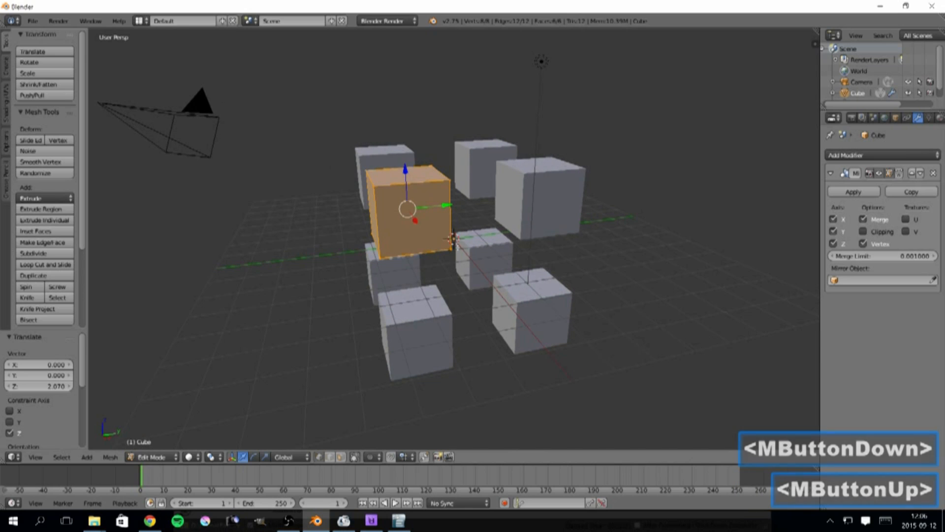
# - Undo the mesh move and raise the Mirror modifier's Merge Limit to 0.1
pyautogui.press('ctrl+z')
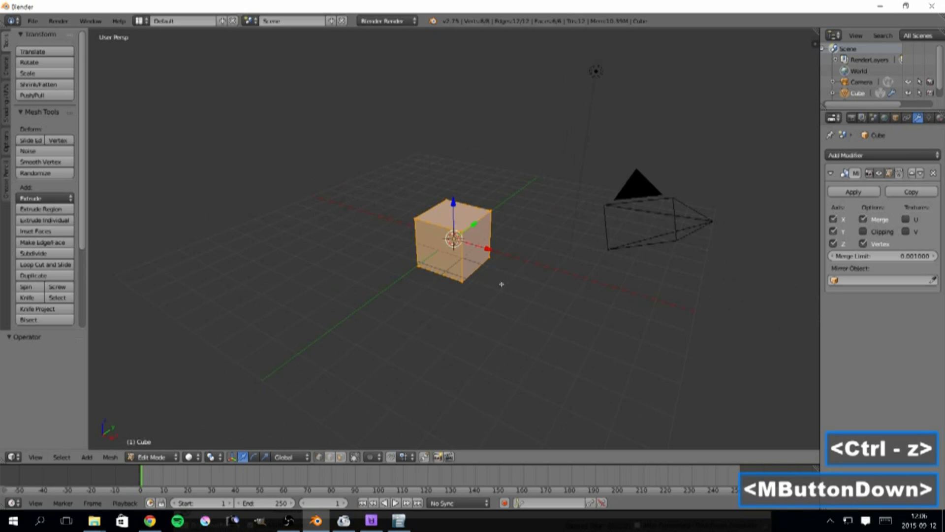
pyautogui.scroll(3)
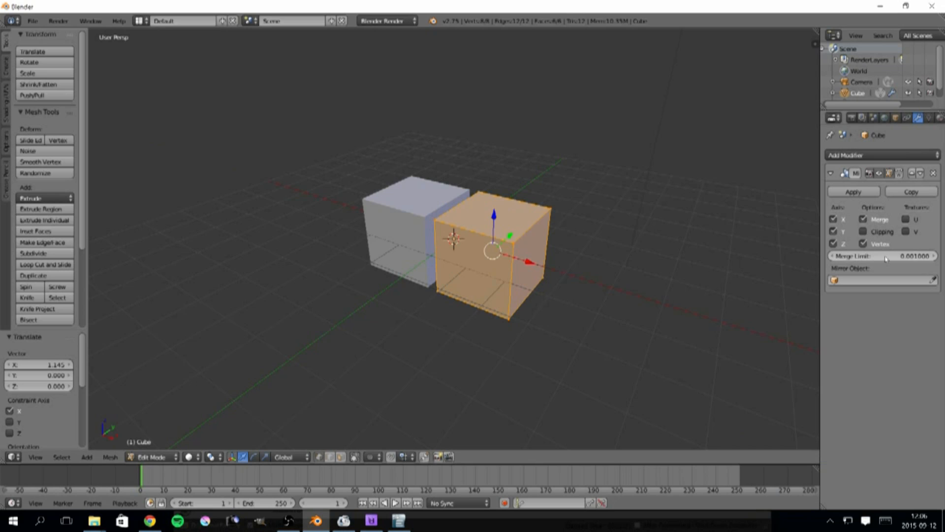
pyautogui.moveTo(898, 255)
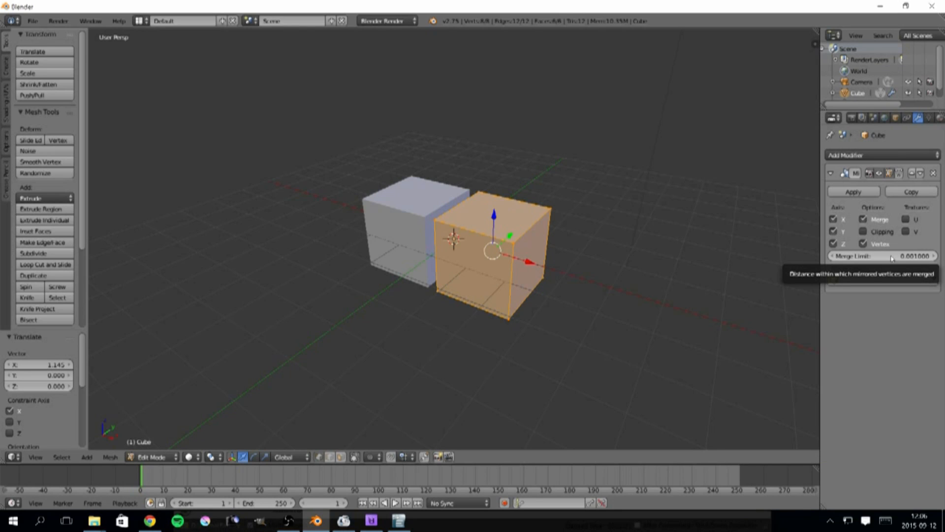
pyautogui.click(882, 255)
pyautogui.write('0.100000')
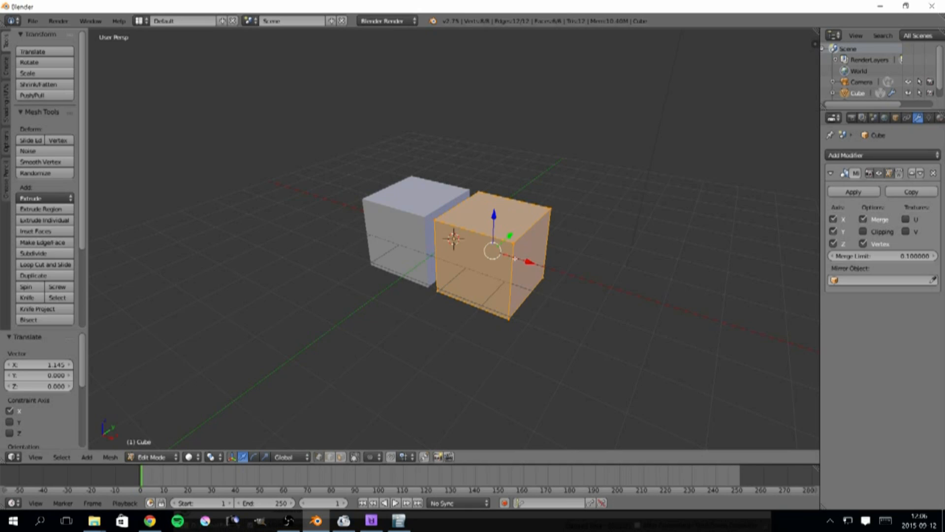
# - Slide the mesh toward the X mirror plane until both halves merge
pyautogui.click(499, 260)
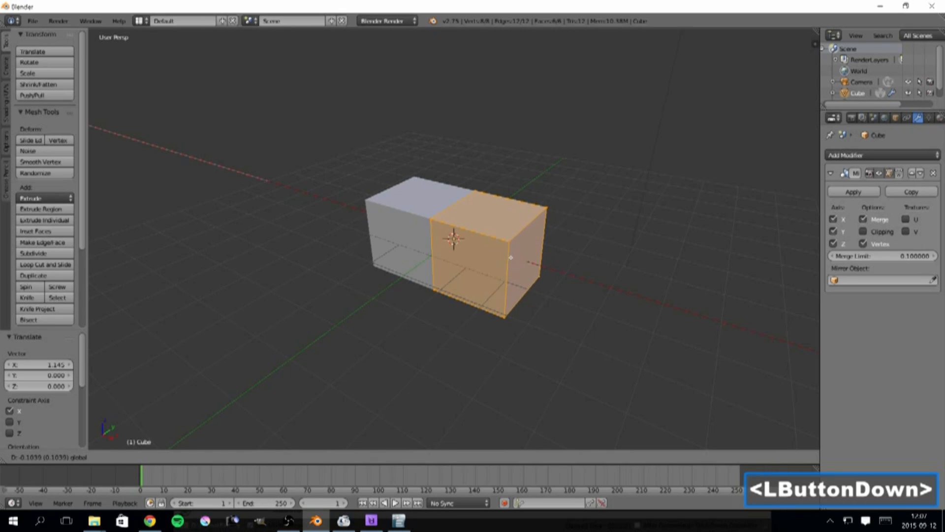
pyautogui.scroll(3)
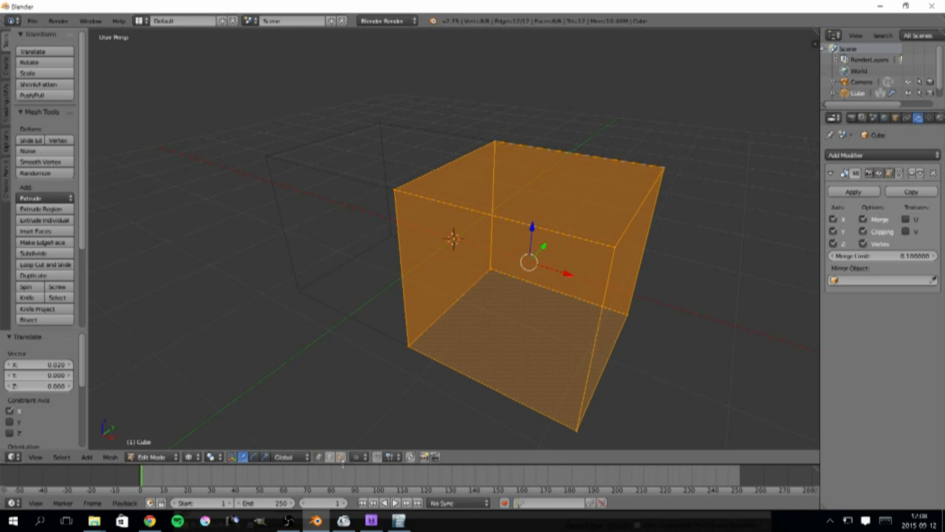
# - In face select, pick the seam's internal face and delete it with Delete > Faces
pyautogui.click(423, 360)
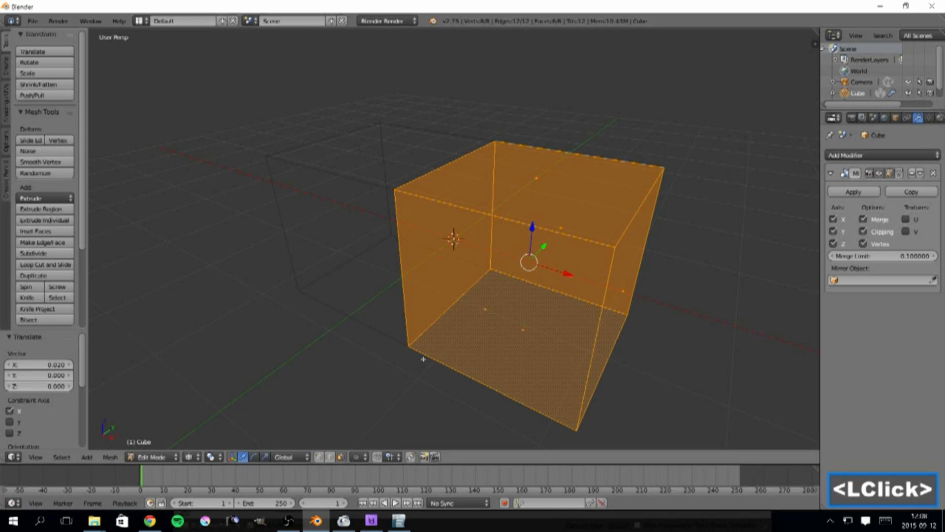
pyautogui.rightClick(452, 241)
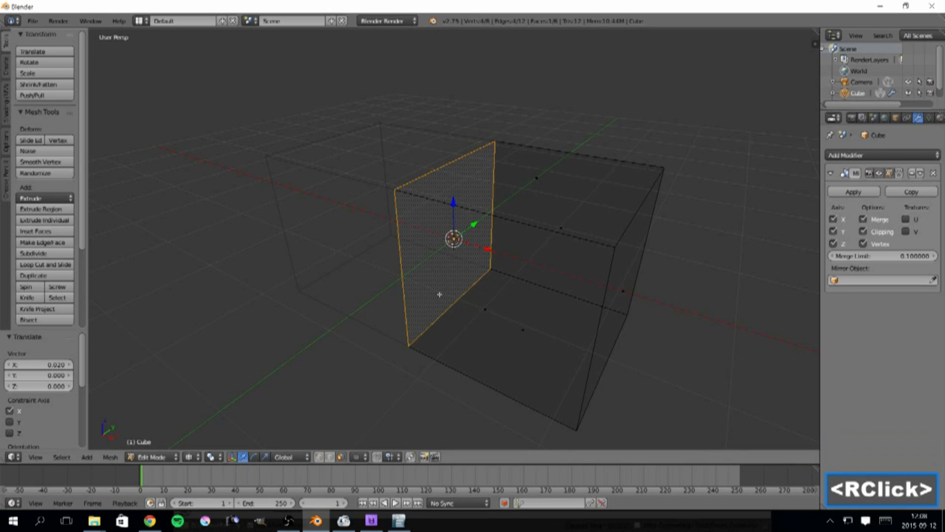
pyautogui.press('delete')
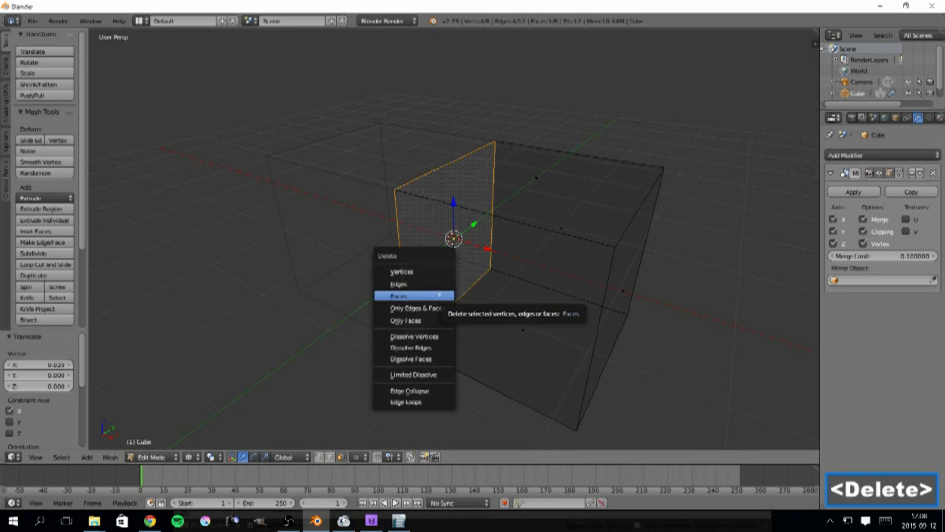
pyautogui.click(398, 295)
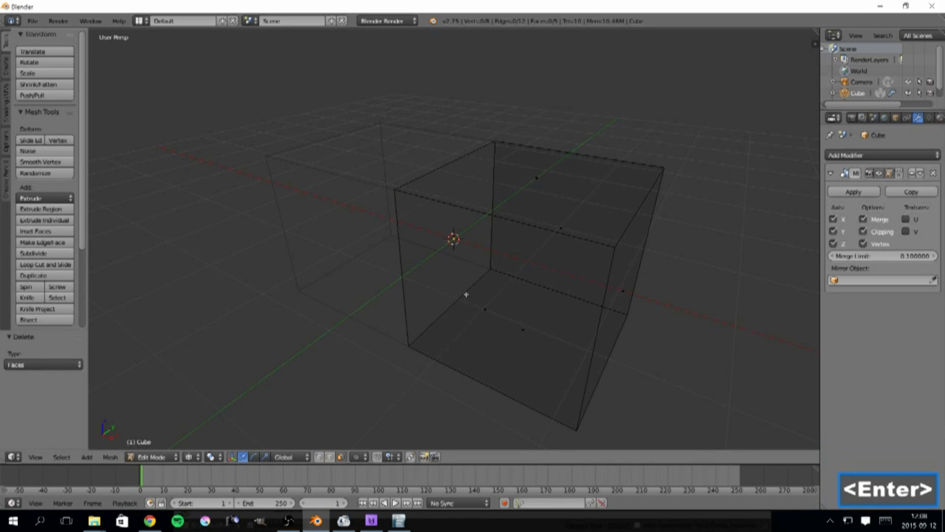